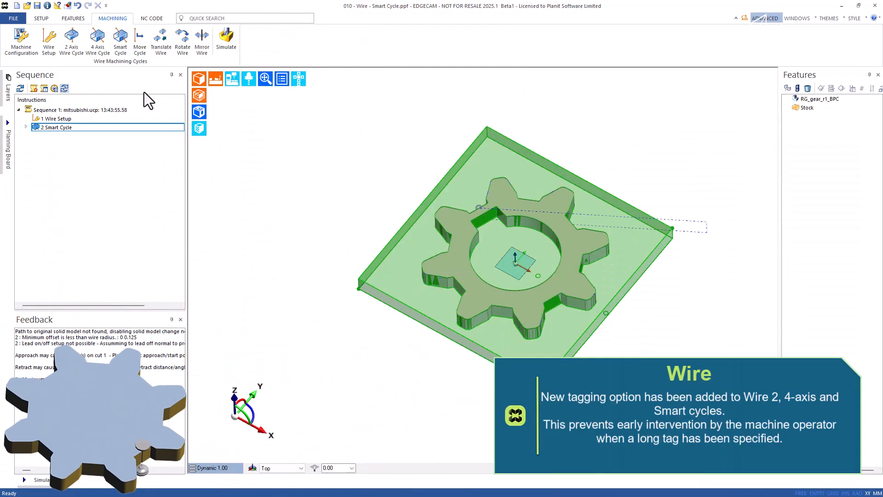
Enable Stop at End of Tag Cut and No Stop Before Tag Cut, distance 2, on Smart Cycle
double_click(57, 128)
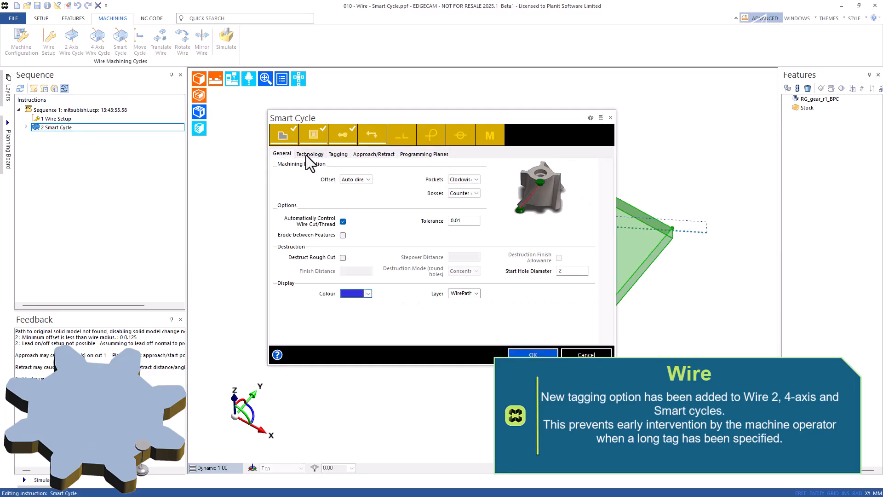
left_click(338, 154)
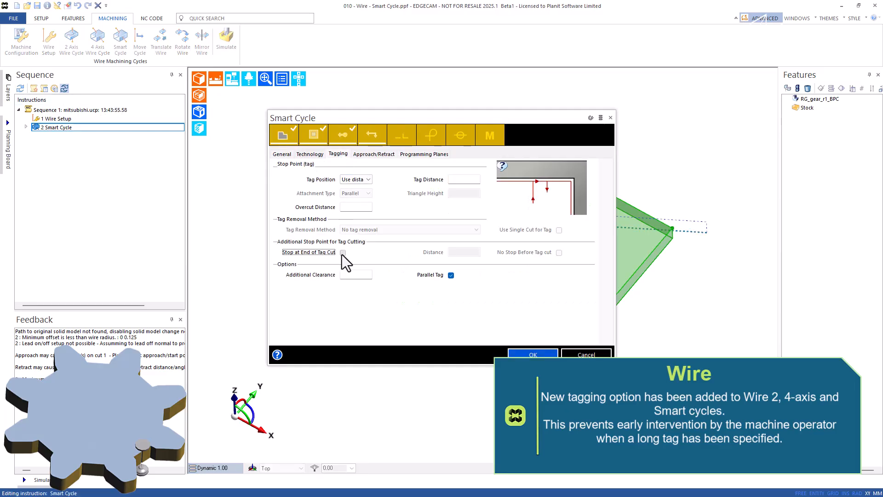
left_click(343, 252)
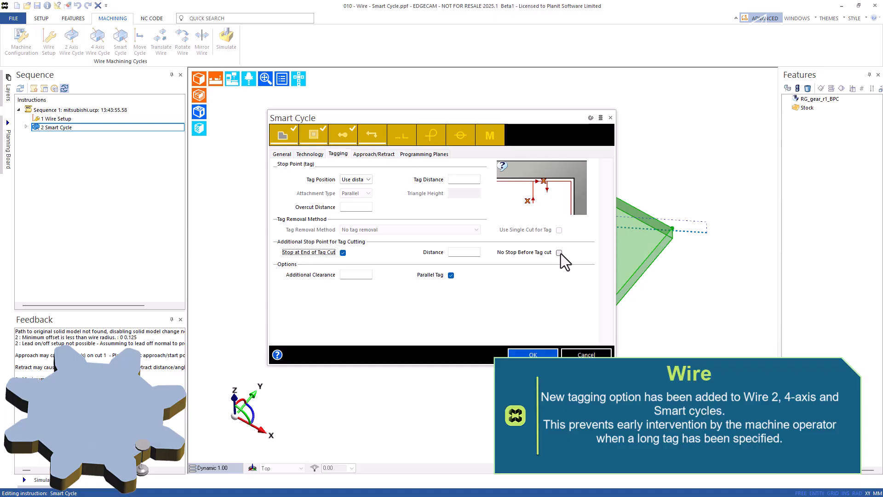
left_click(559, 251)
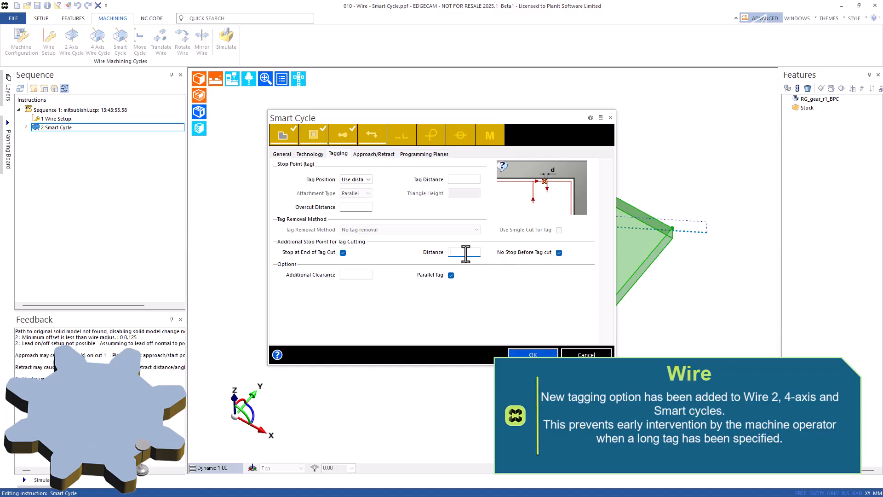
type("2")
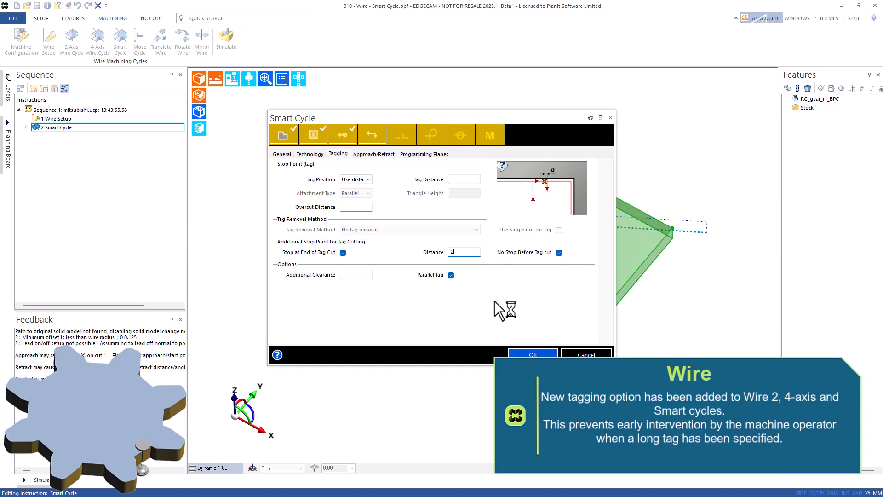
left_click(533, 354)
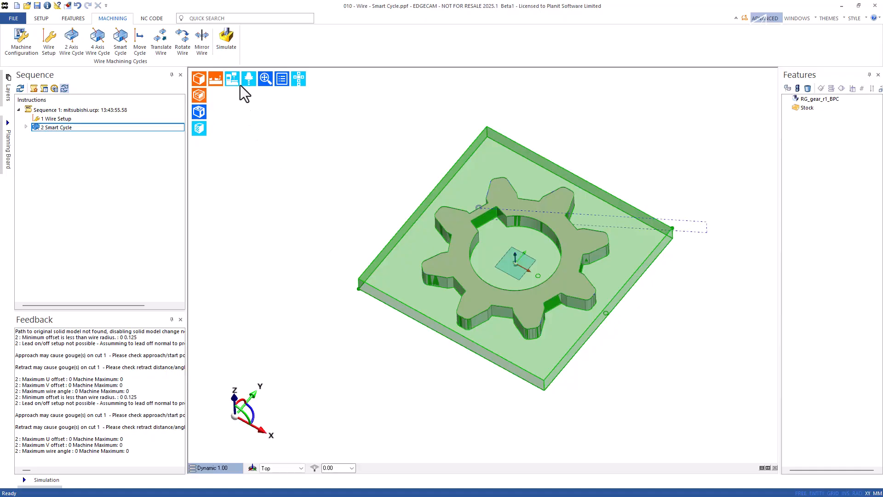
Simulate the wire cycle and run the Separation Test, confirming the gear separates along Z
left_click(226, 40)
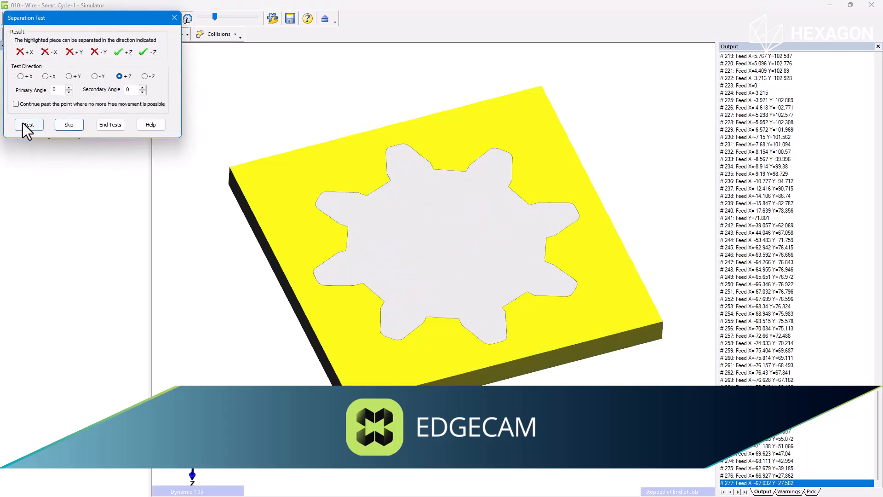
left_click(28, 124)
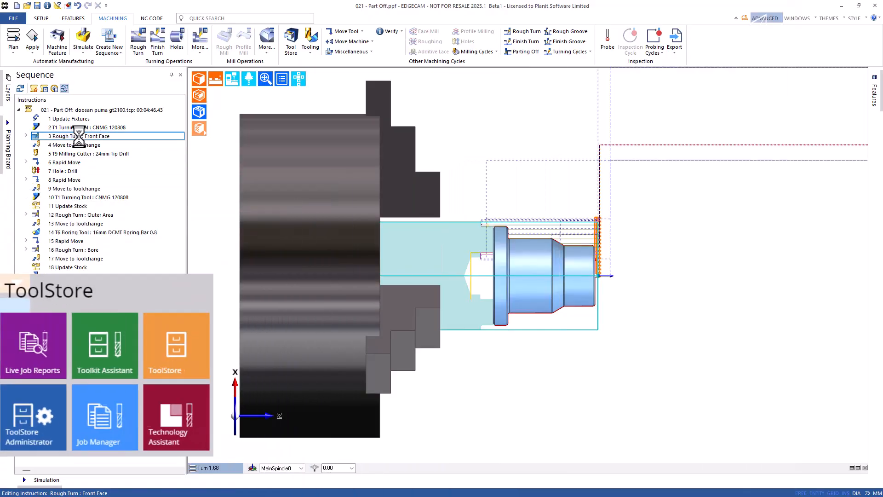
Open the 3 Rough Turn : Front Face instruction to inspect its feed, speed and technology
double_click(80, 136)
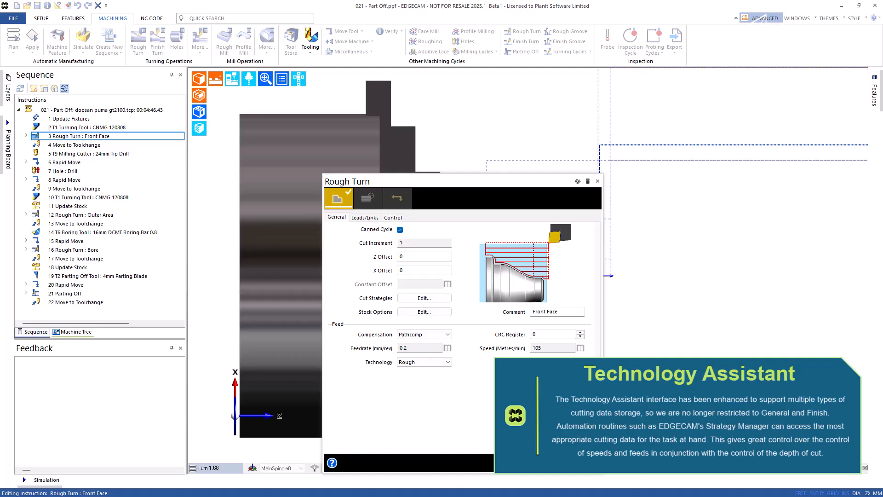
mouse_move(503, 480)
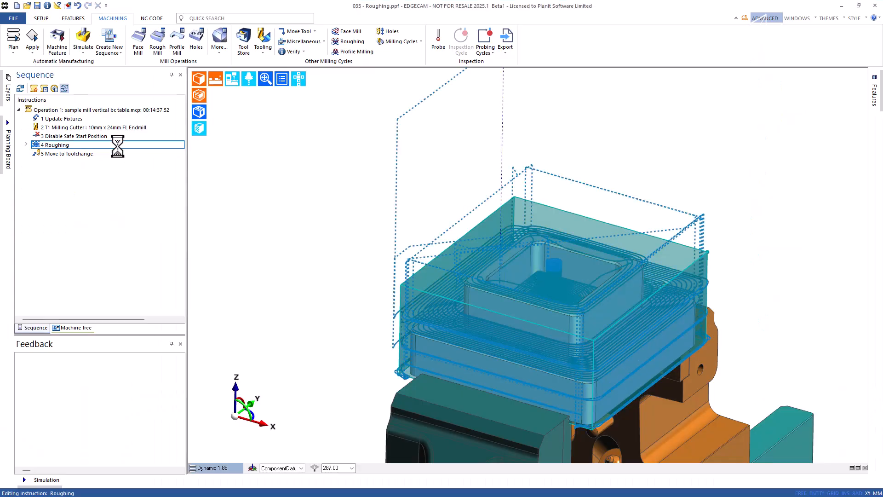
Turn on Prioritise Additional Cuts in the 4 Roughing instruction's depth settings
double_click(55, 145)
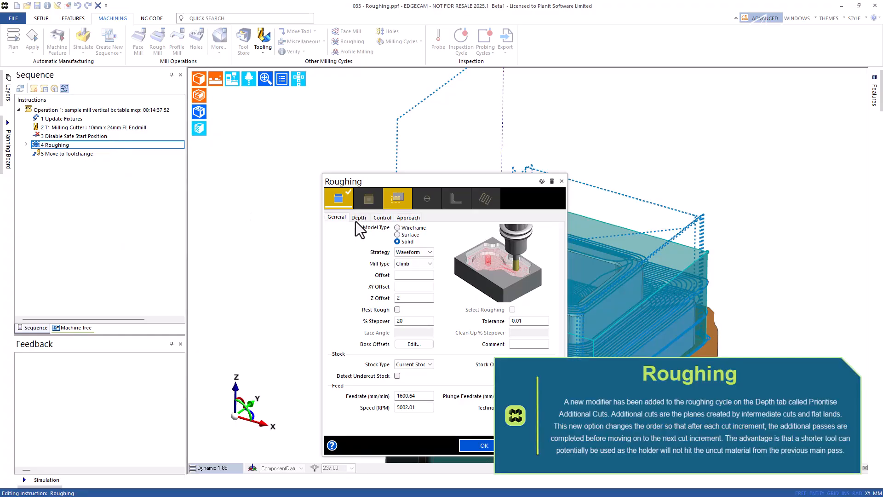
left_click(358, 218)
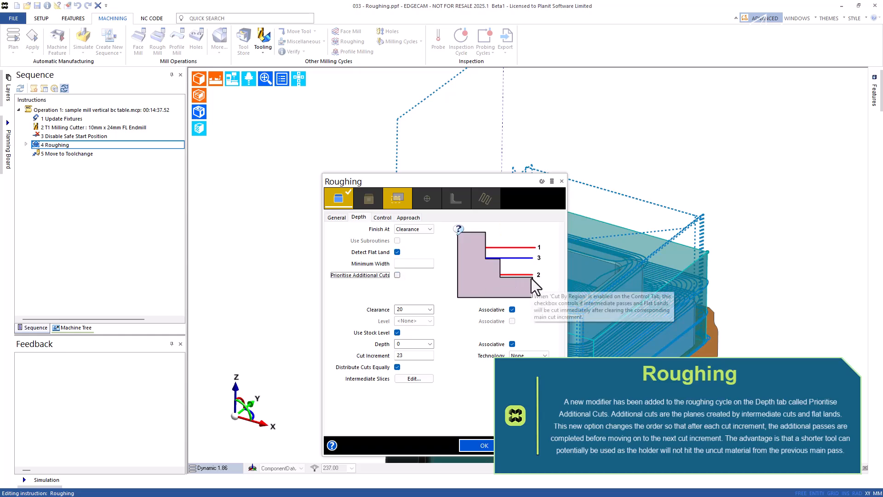
mouse_move(397, 281)
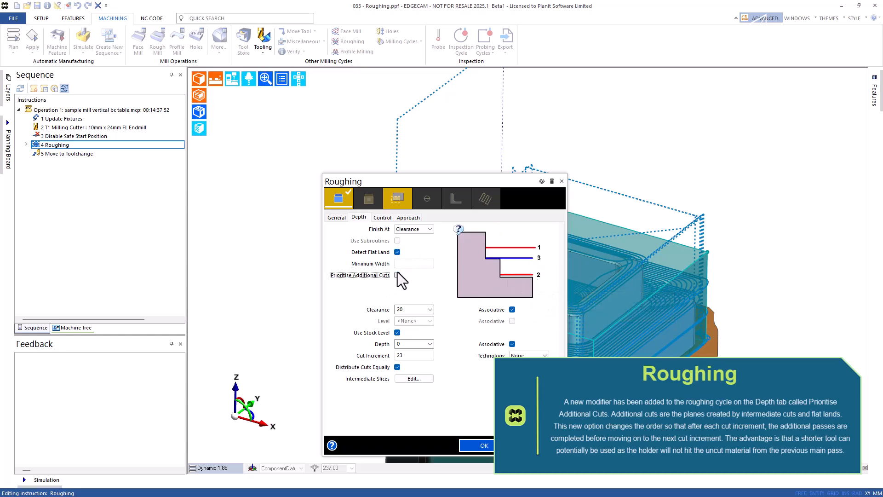
left_click(397, 275)
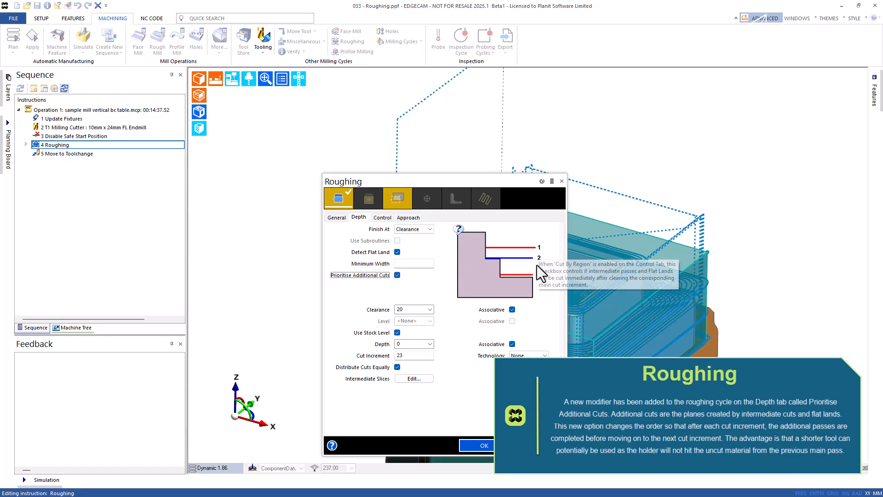
mouse_move(486, 441)
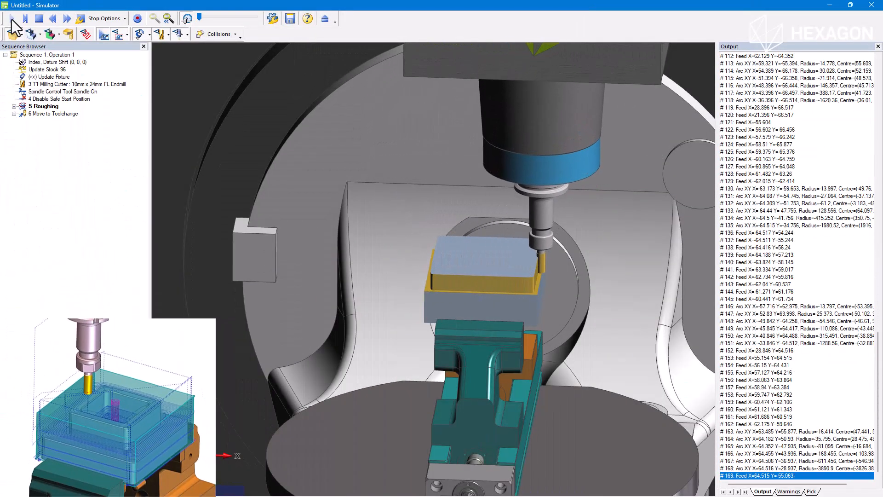
Play back the roughing toolpath on the vise-clamped block in the Simulator
left_click(10, 18)
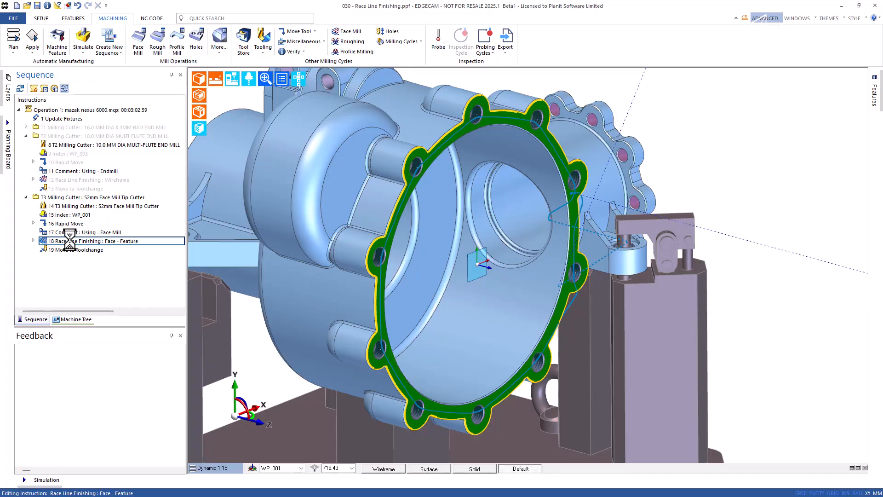
Review the 18 Race Line Finishing Depth, Control and Lead settings, then simulate the job
double_click(93, 241)
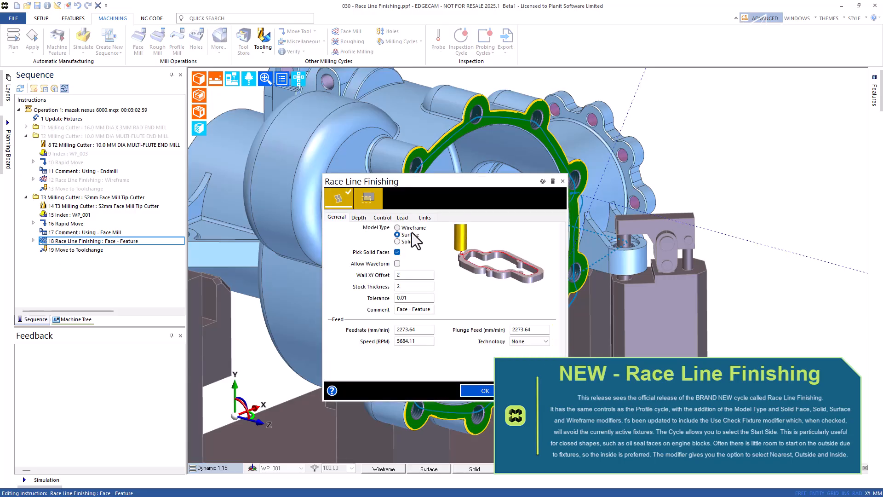
left_click(359, 218)
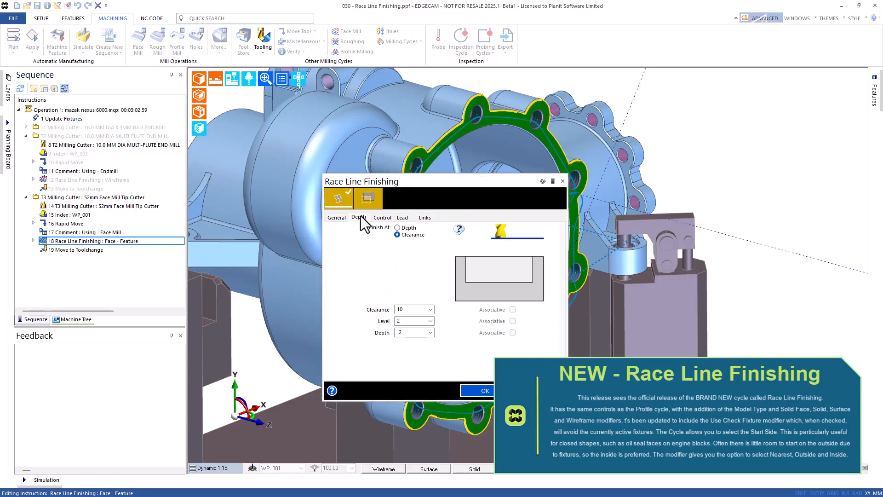
left_click(382, 218)
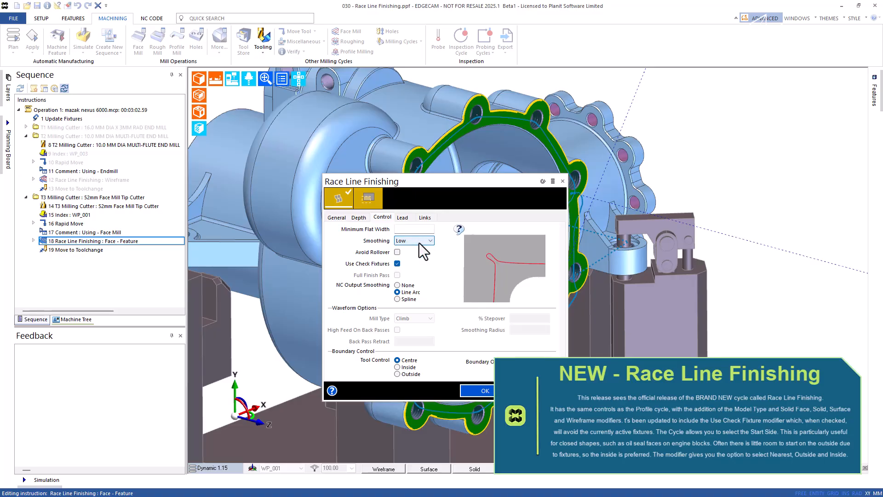
mouse_move(402, 218)
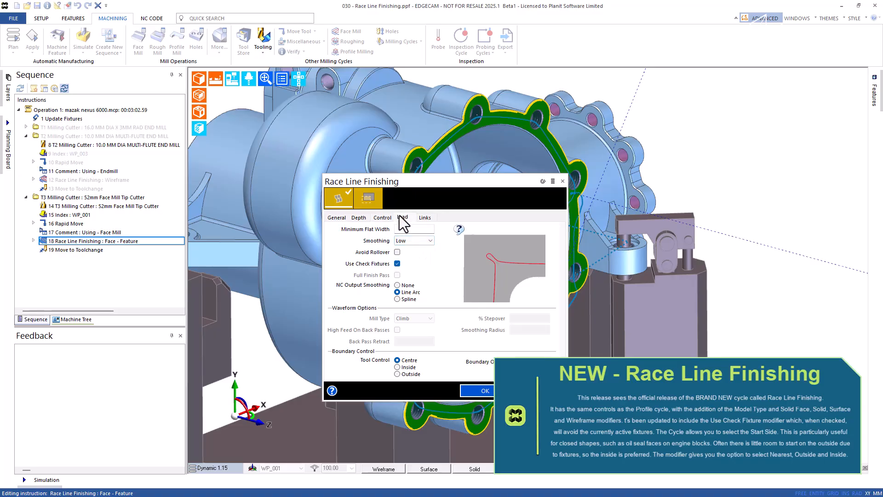
left_click(402, 217)
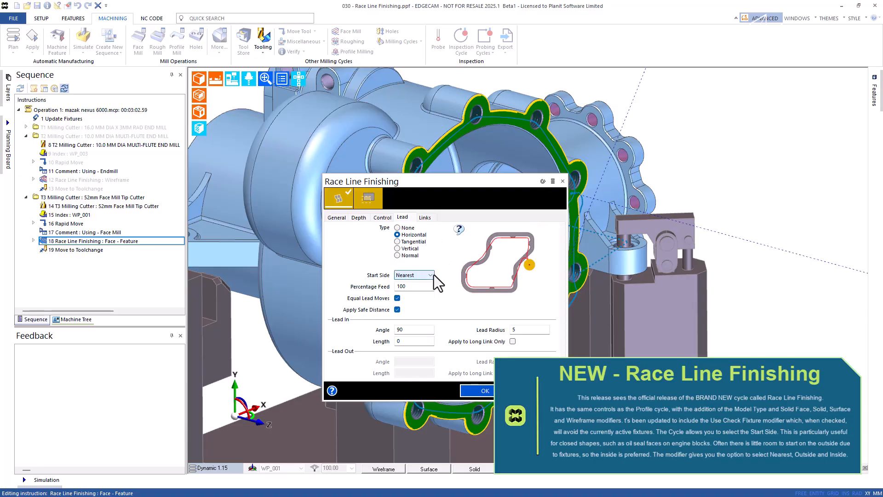
left_click(477, 390)
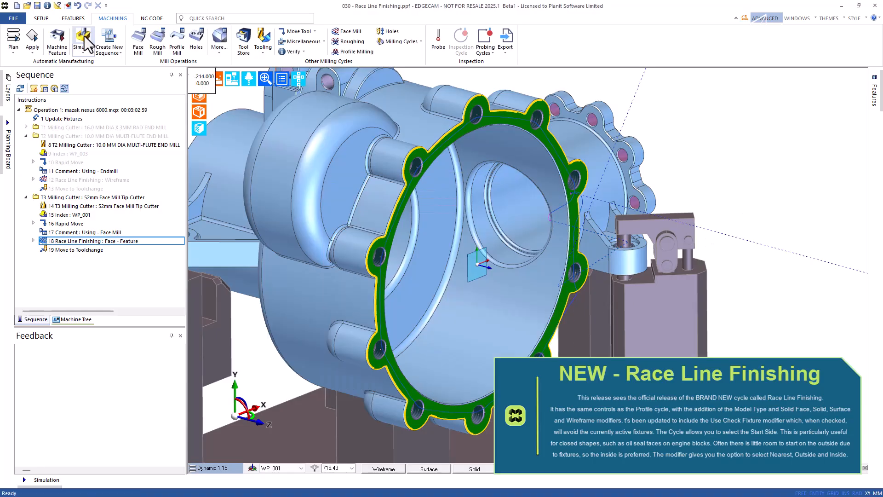
left_click(80, 42)
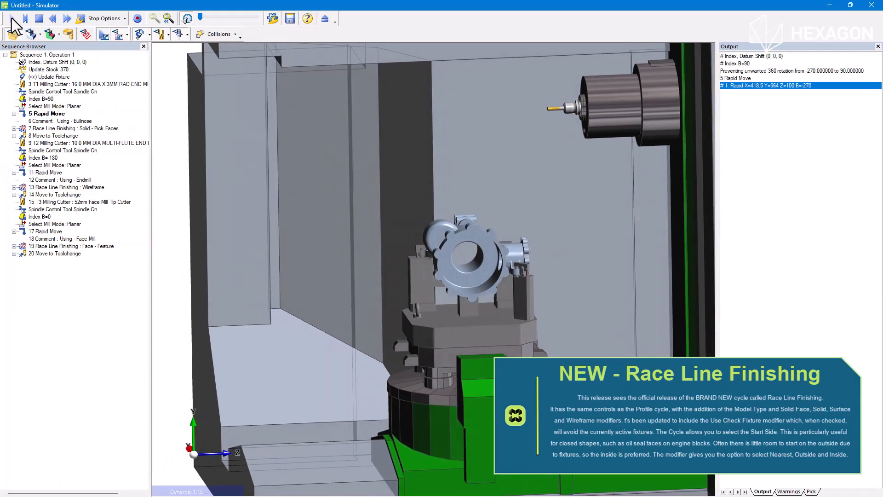